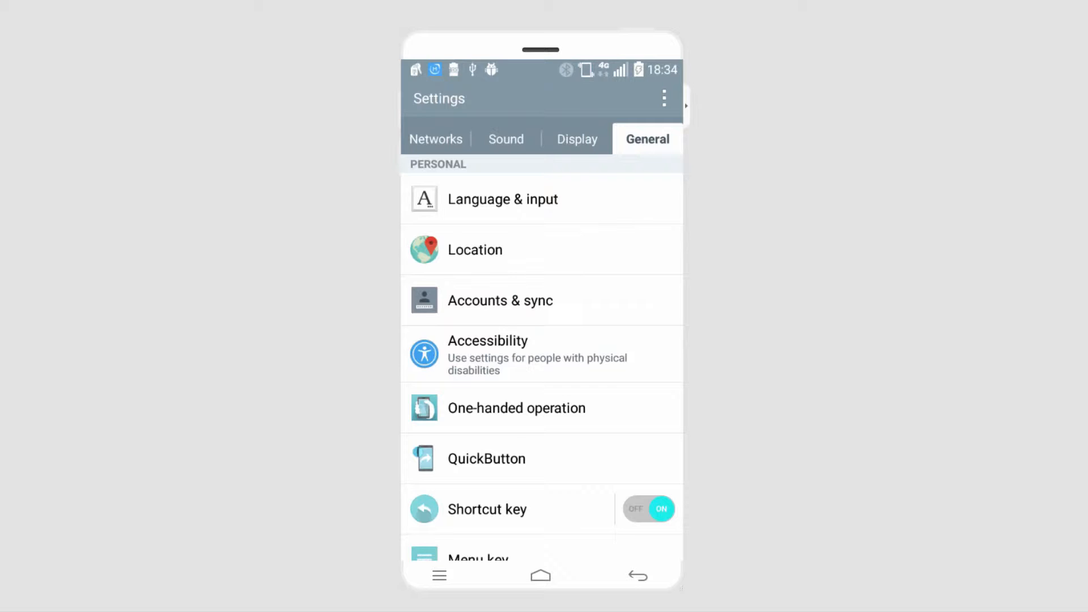
mouse_move(1026, 273)
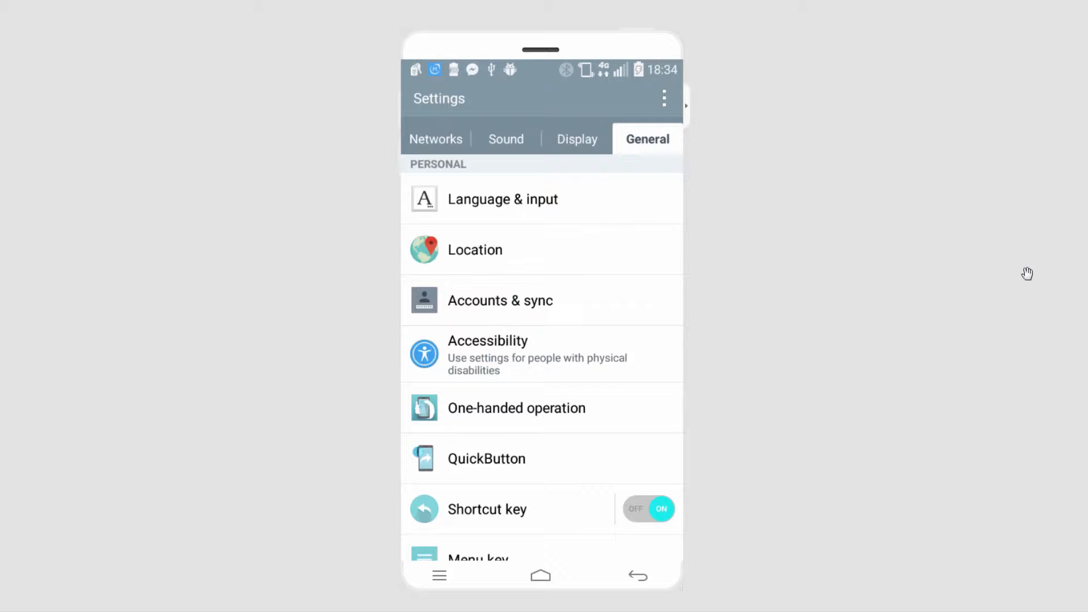
Switch Settings to the Display category with home and lock screen options
click(577, 138)
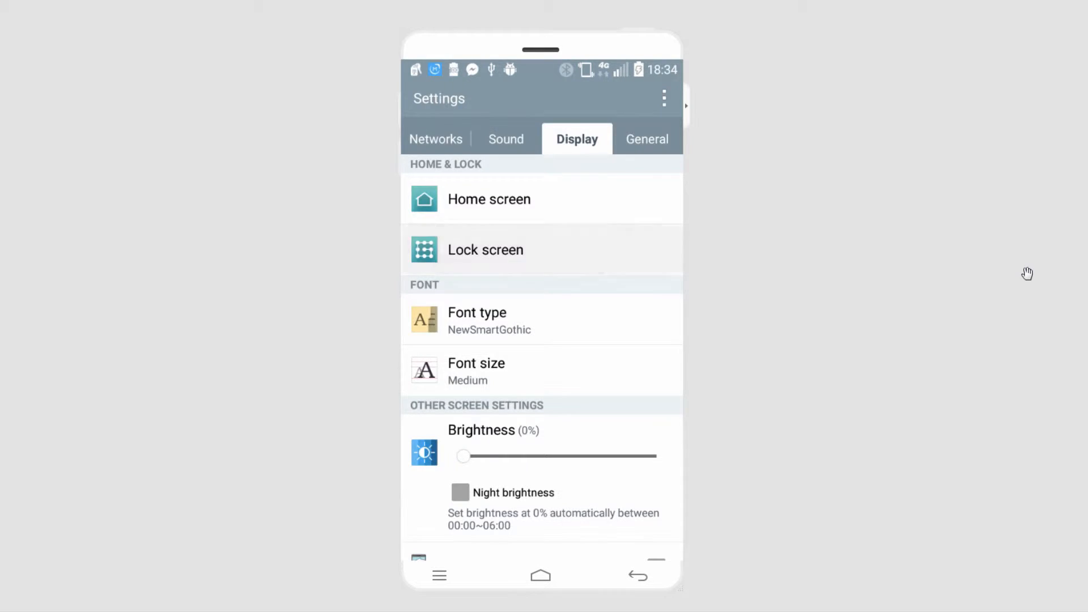
Go to the Lock screen page, where the screen lock still reads None
click(485, 249)
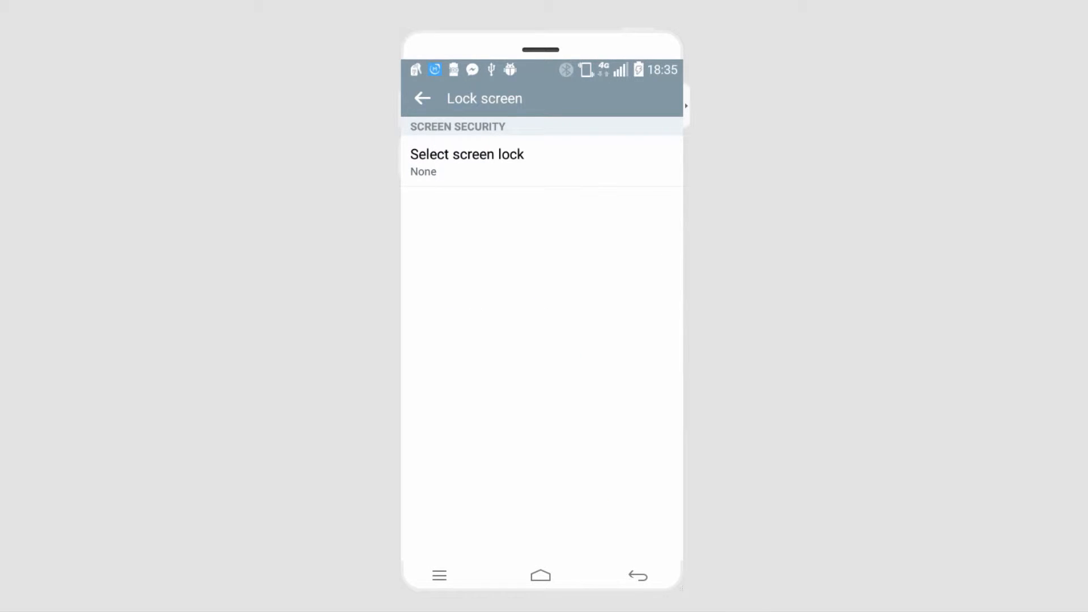
Set a Pattern screen lock and keep the existing backup PIN
click(466, 161)
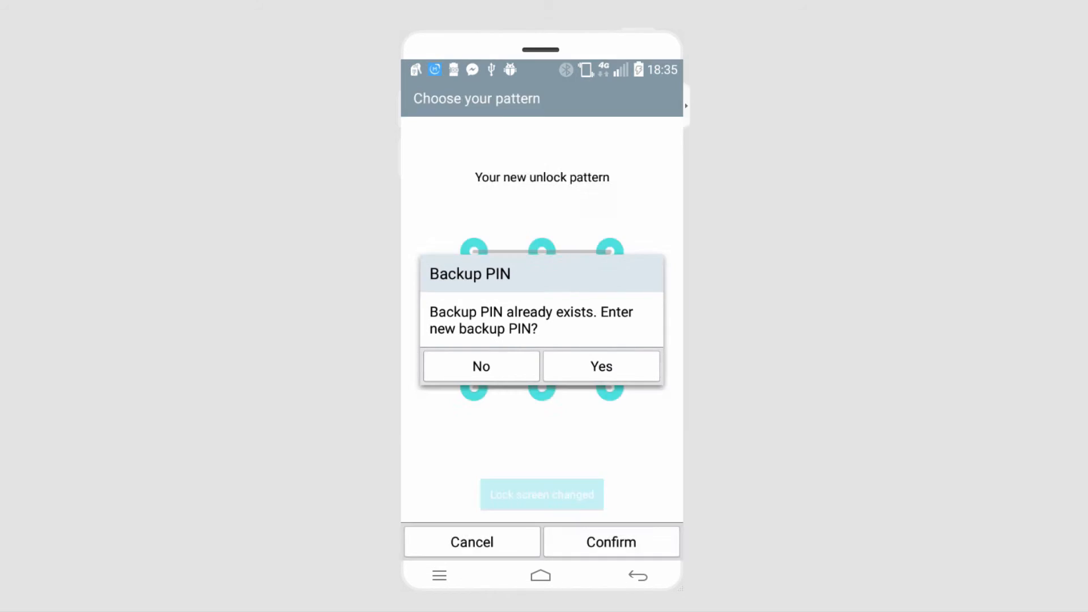
click(481, 366)
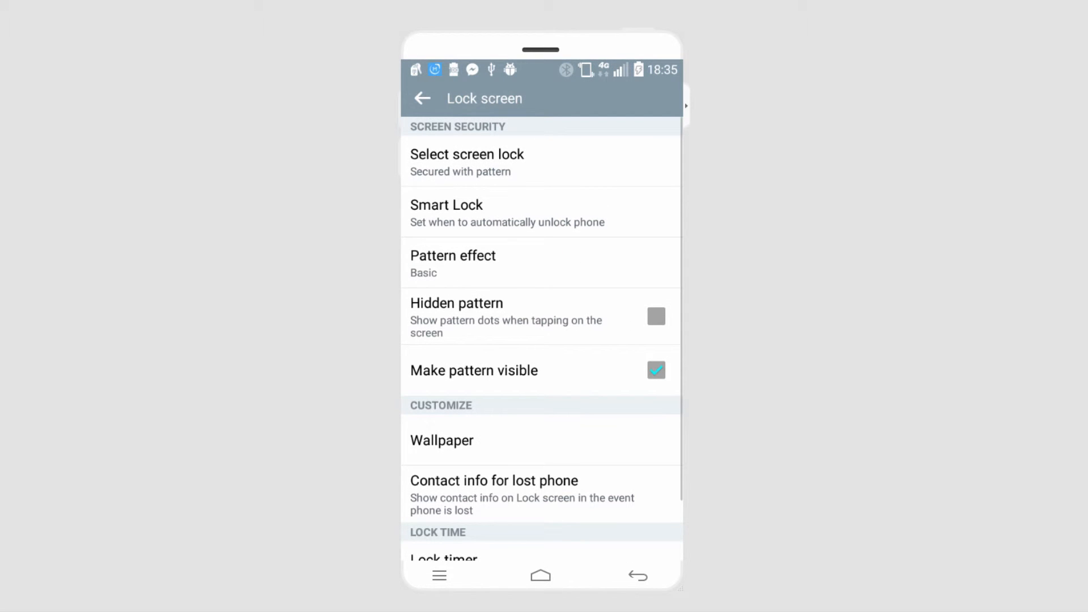
Set the pattern effect to Dewdrop and bring up the Set wallpaper source dialog
click(452, 262)
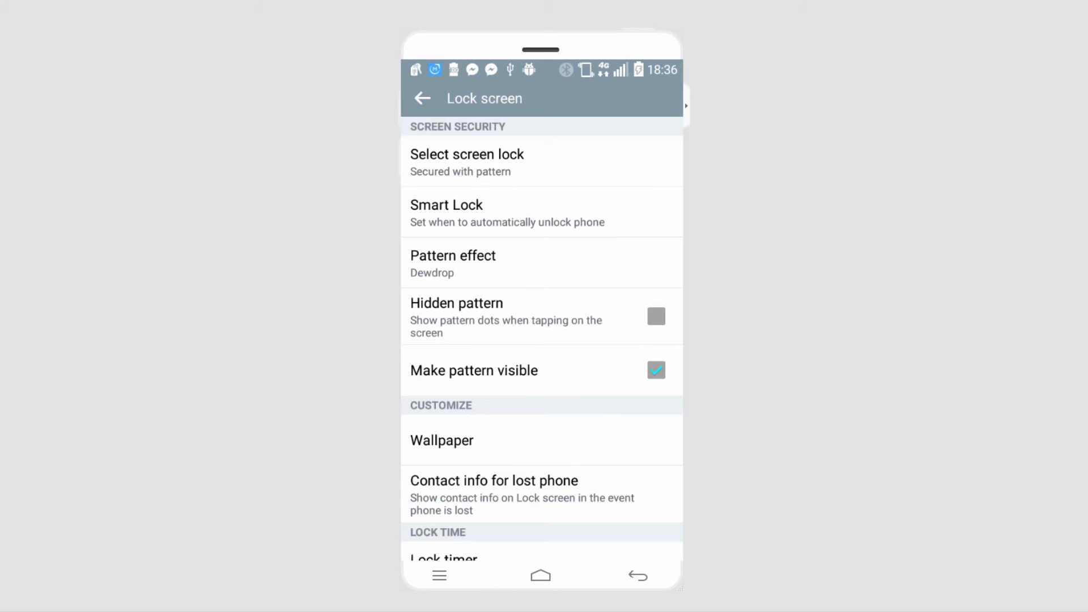
scroll(down, 3)
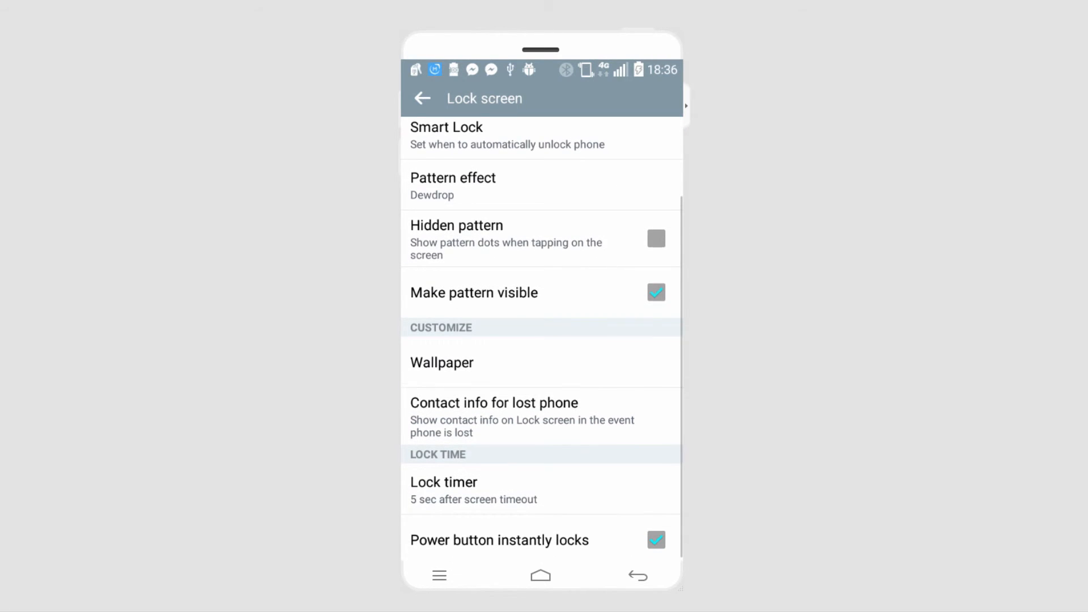
scroll(up, 3)
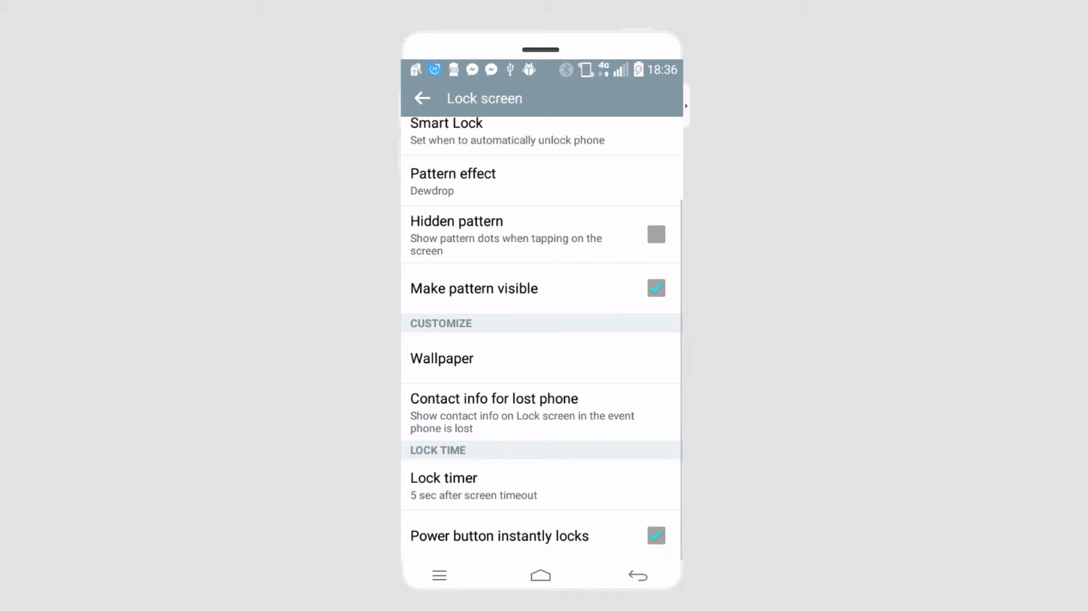
click(440, 358)
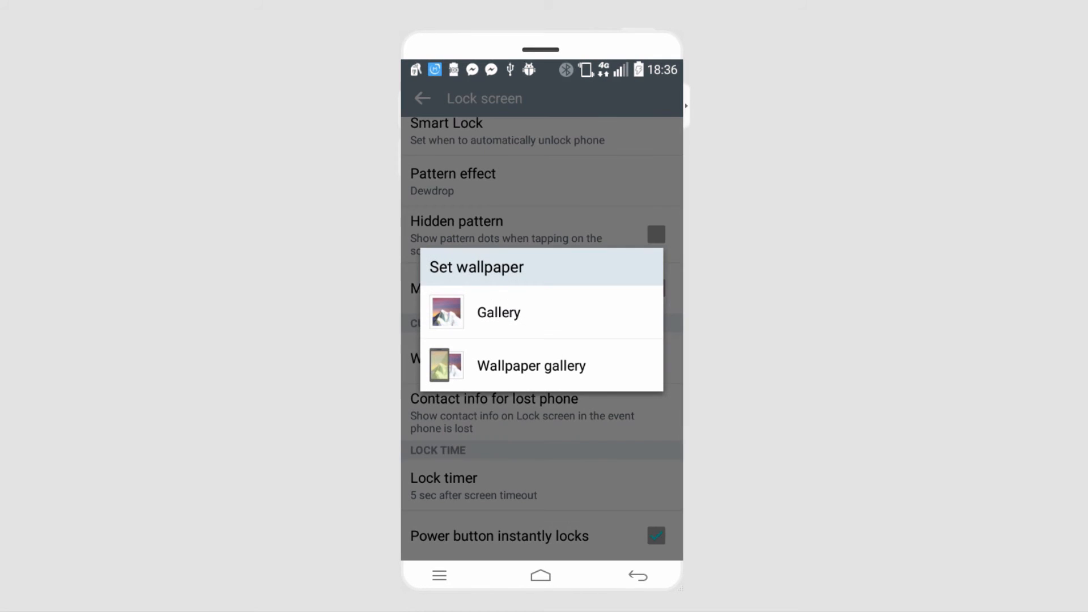